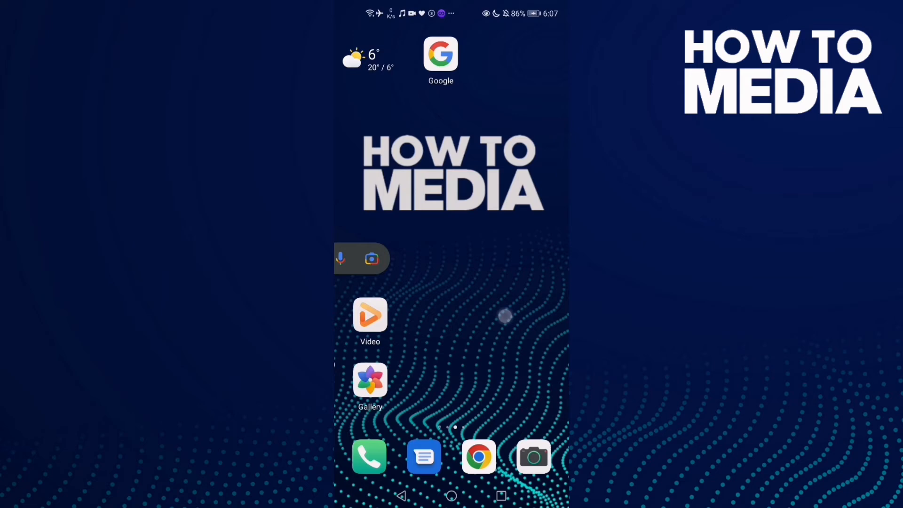
# Step: Launch the Google app from the home screen to reach its Discover feed
pyautogui.click(441, 55)
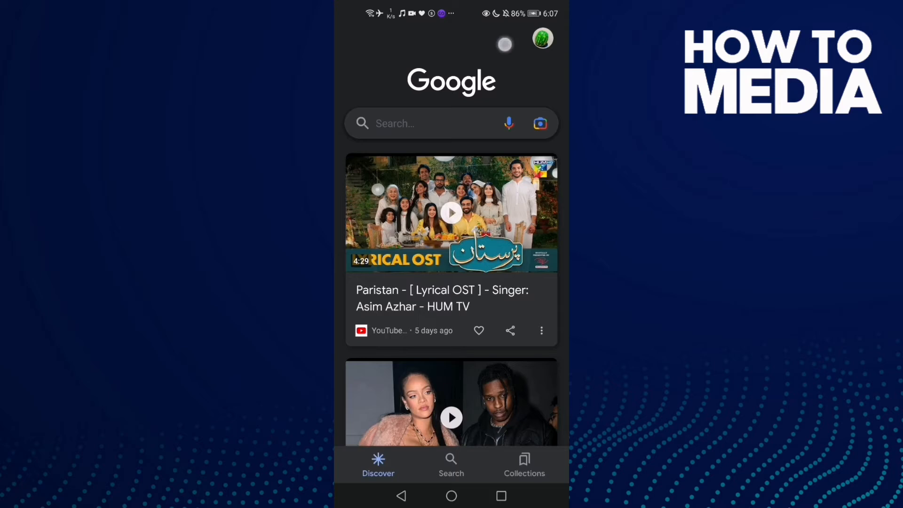
# Step: Open Reminders from the account menu to see today's 13:00 'Games time' reminder
pyautogui.click(541, 39)
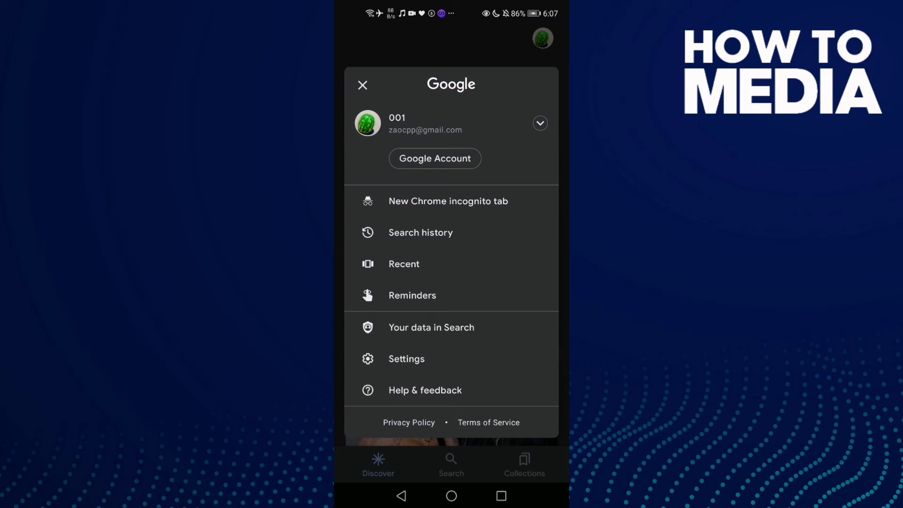
pyautogui.click(412, 295)
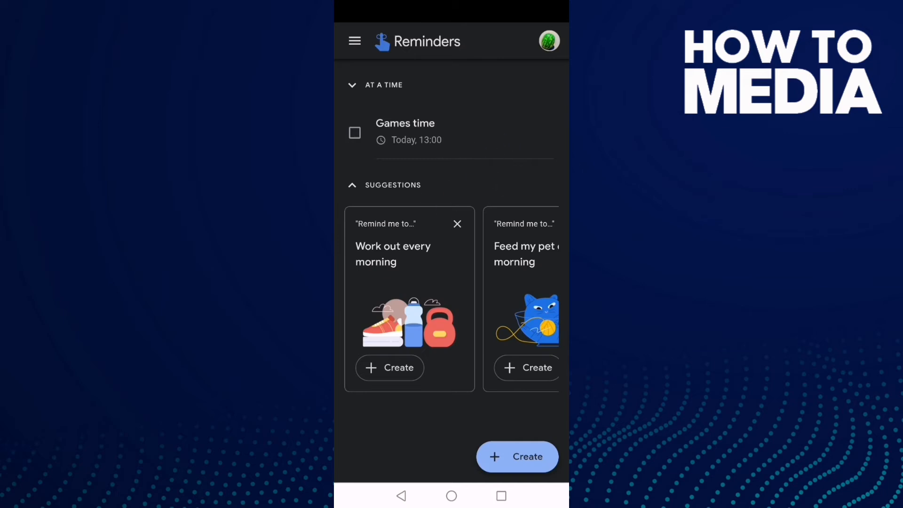
# Step: Open the 'Games time' reminder and delete it with the trash icon
pyautogui.click(405, 131)
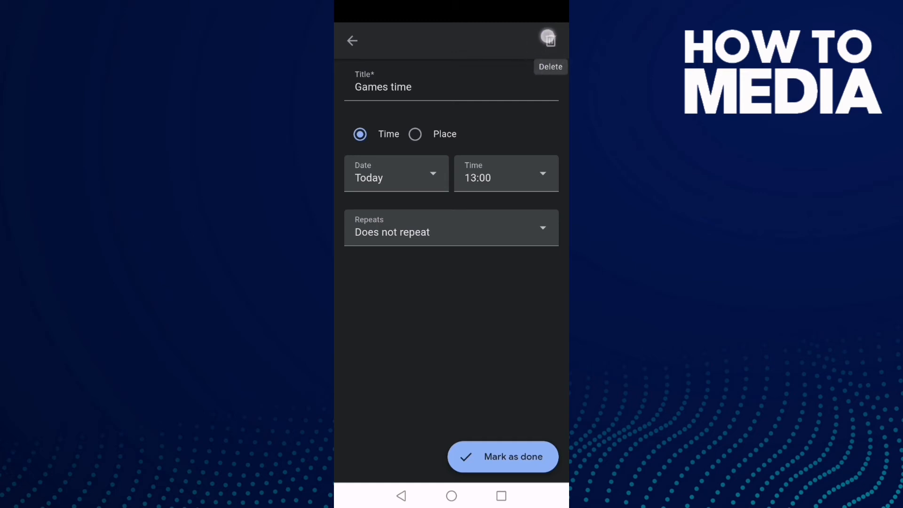
pyautogui.click(548, 38)
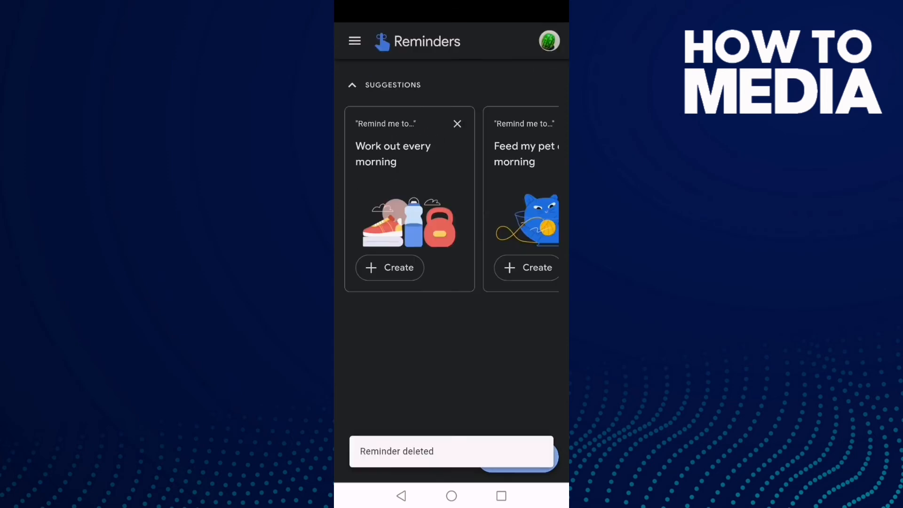